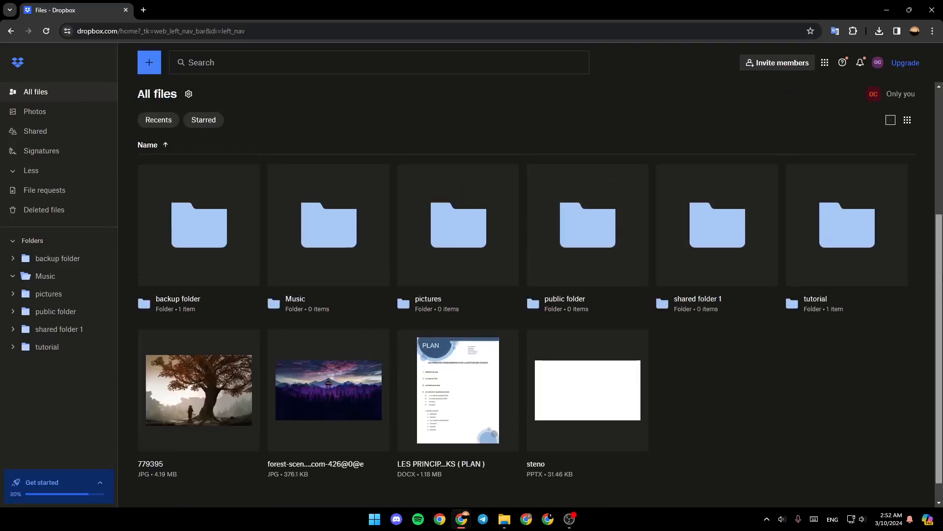
- Collapse and then re-expand the folder list in the sidebar
left_click(148, 61)
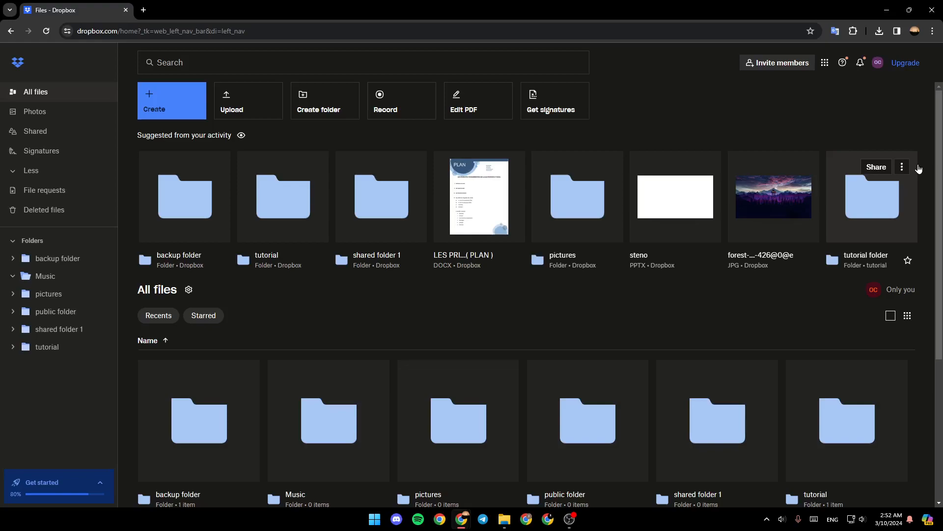
mouse_move(406, 149)
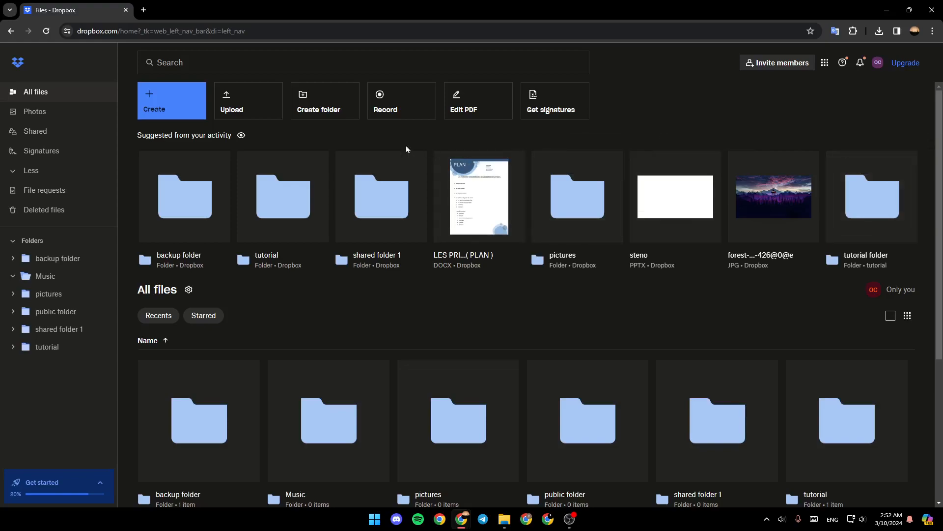
mouse_move(184, 196)
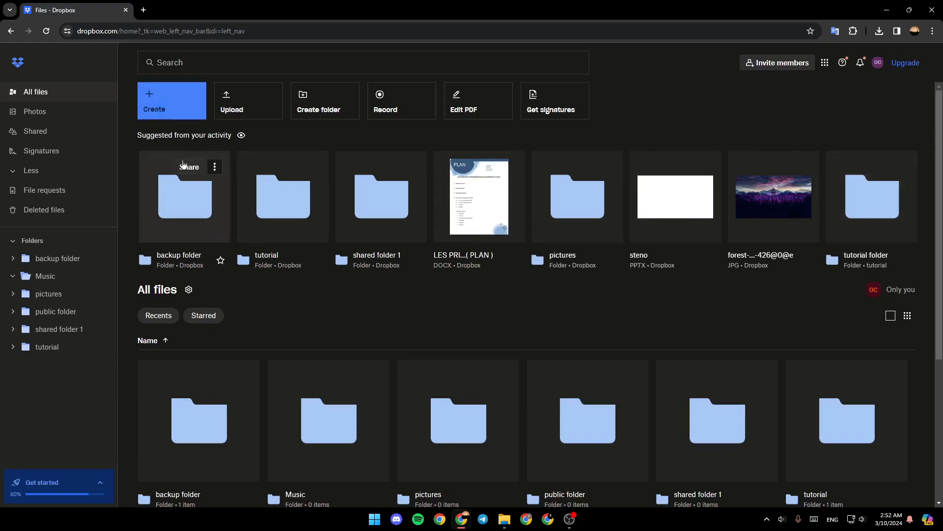
mouse_move(34, 113)
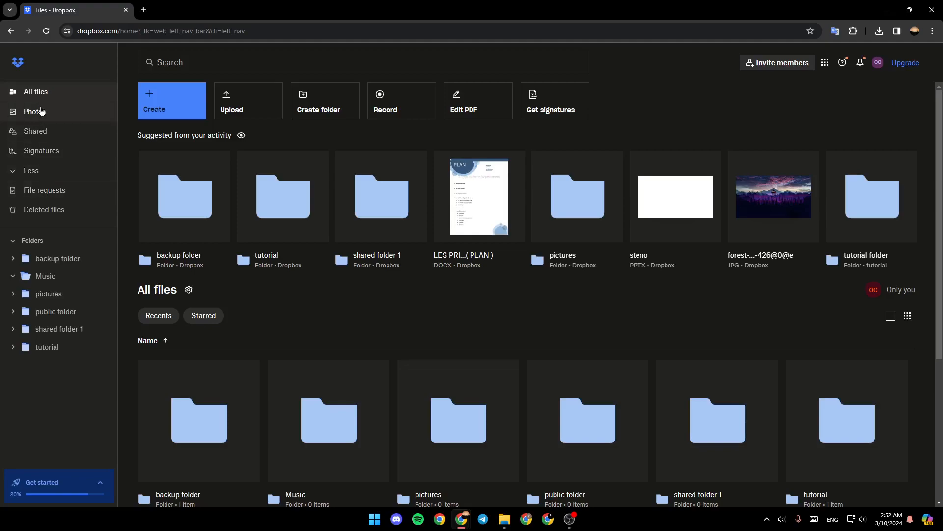
mouse_move(35, 134)
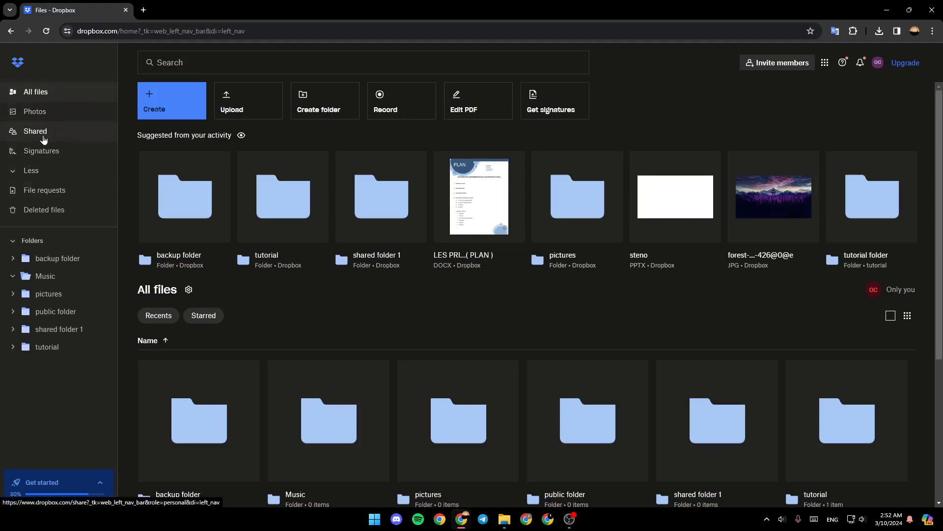
mouse_move(44, 192)
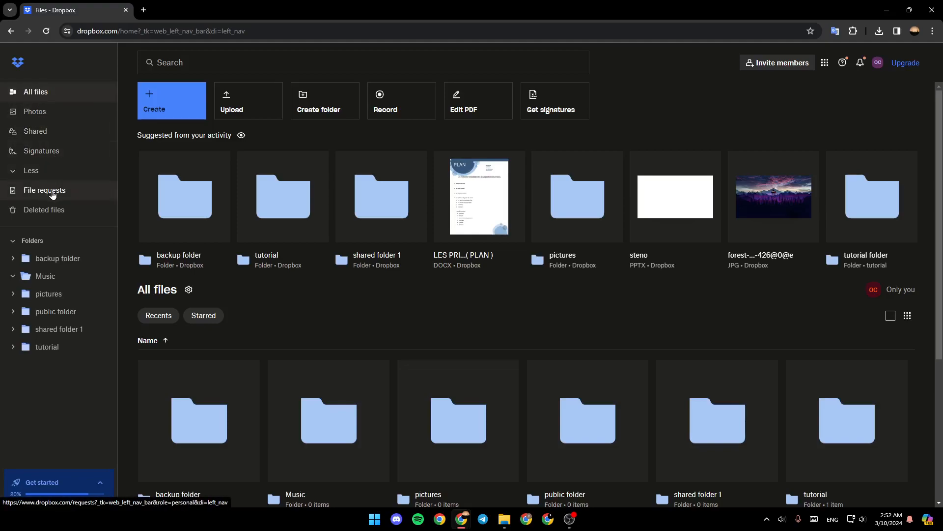
mouse_move(43, 212)
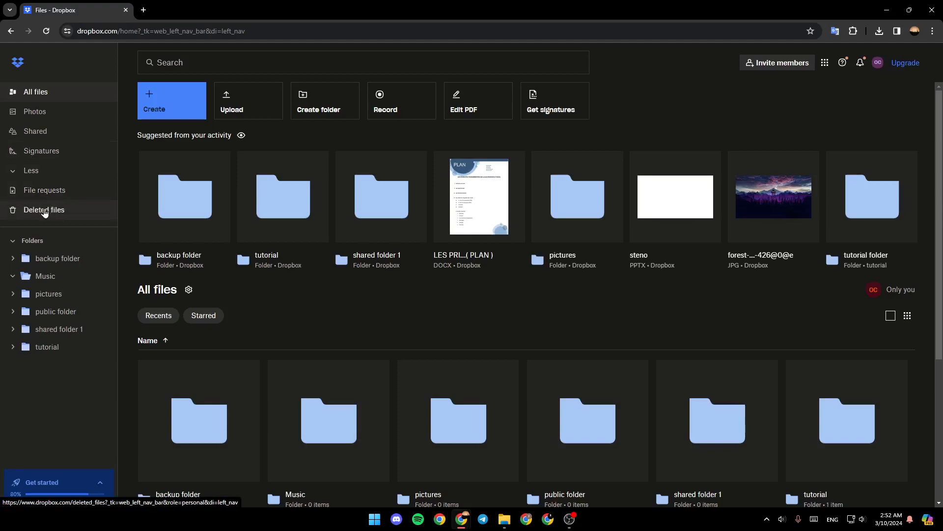
left_click(32, 245)
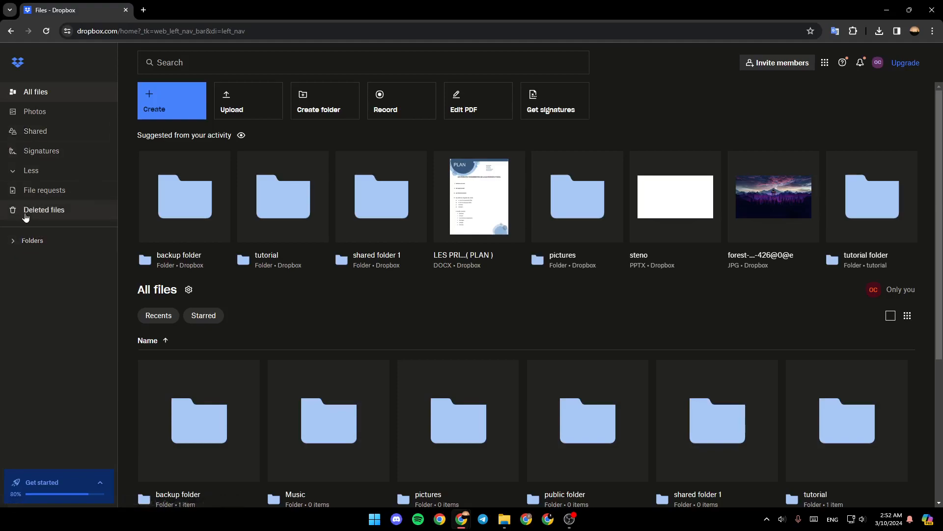
mouse_move(32, 244)
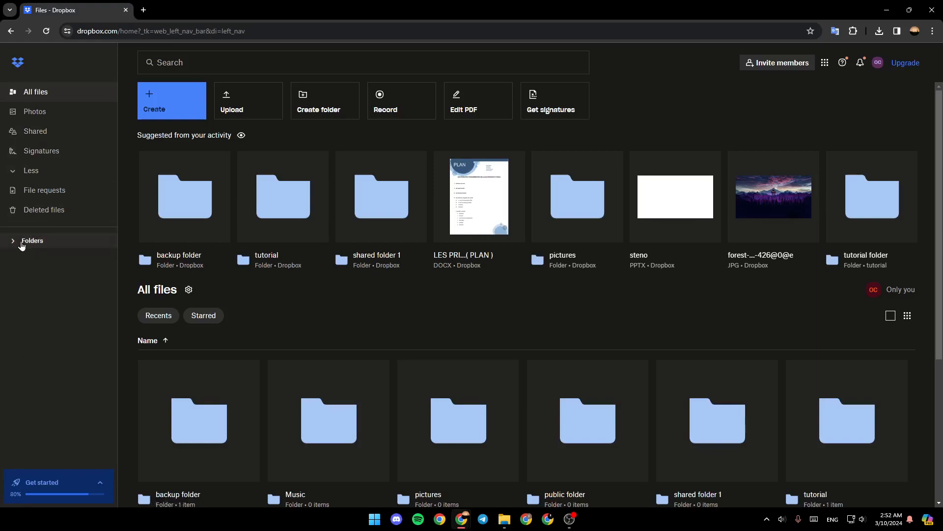
left_click(32, 244)
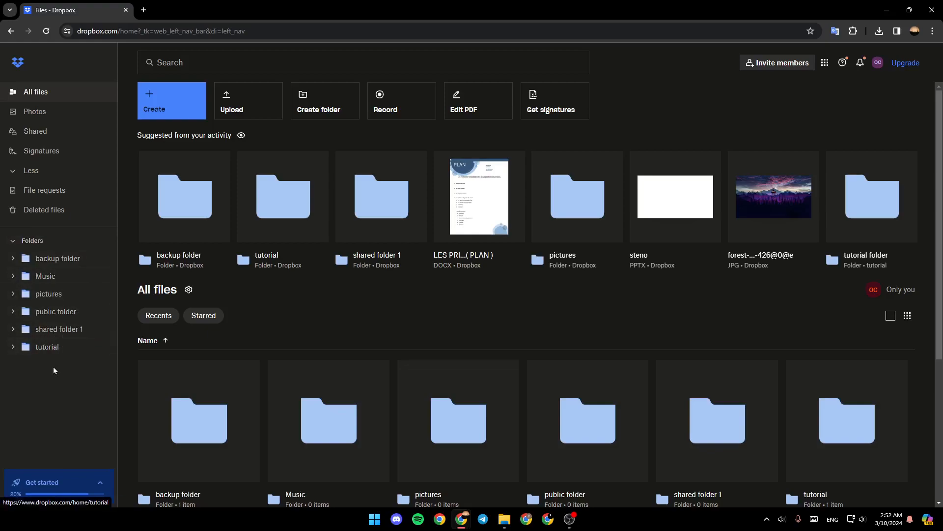
mouse_move(55, 317)
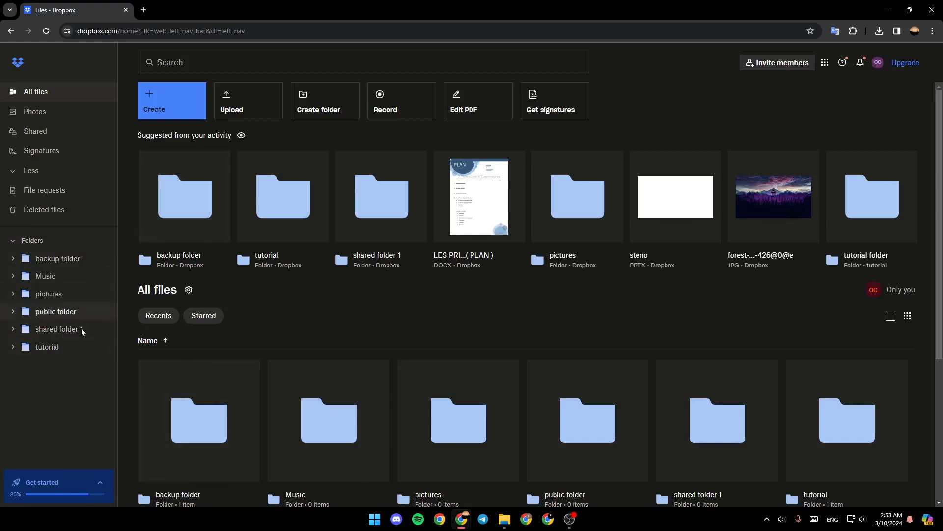
- Return to All files and show the Create menu's options
left_click(35, 91)
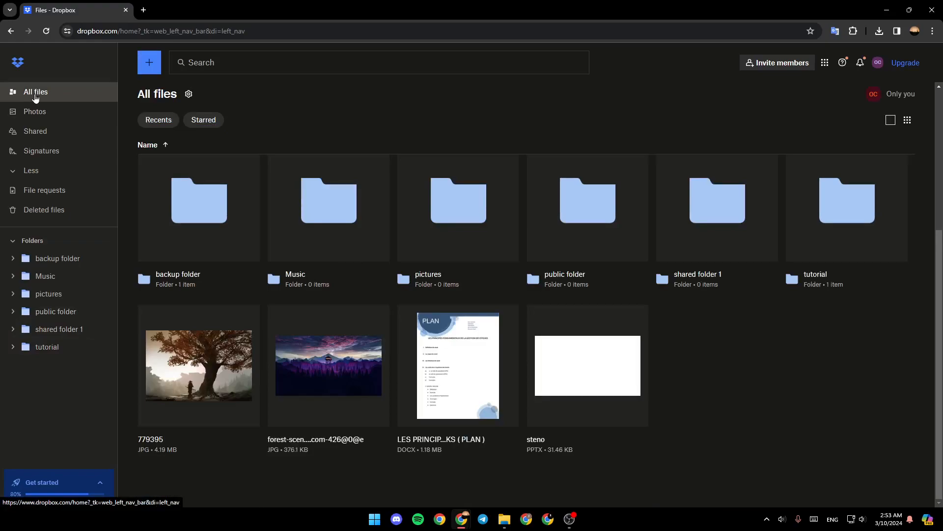
left_click(149, 62)
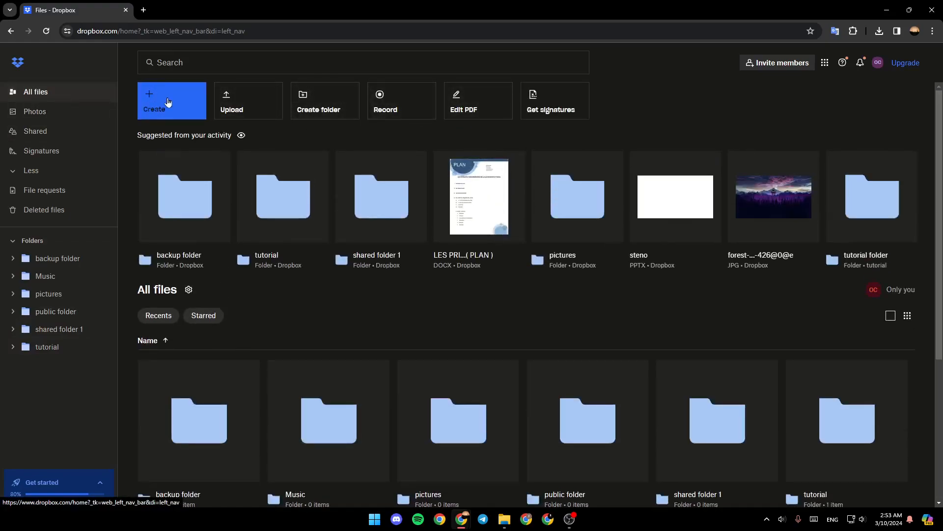
left_click(172, 101)
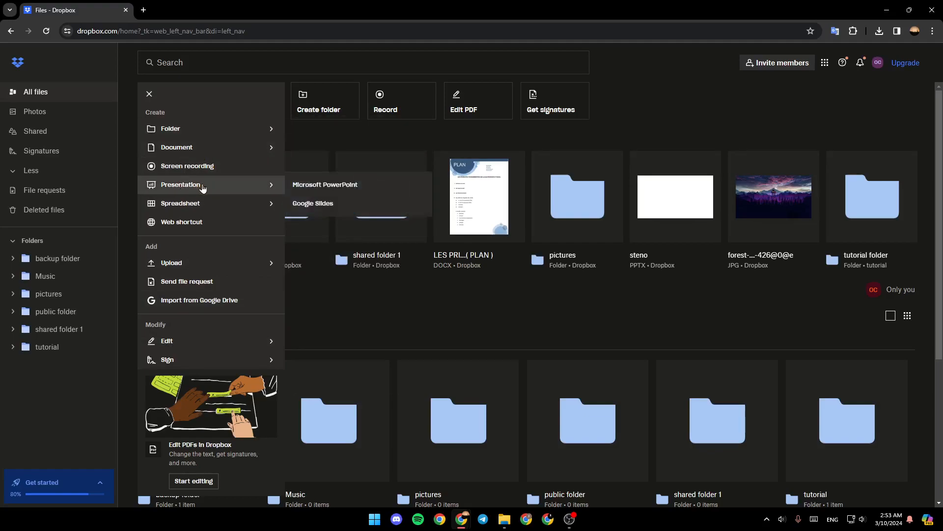
mouse_move(182, 226)
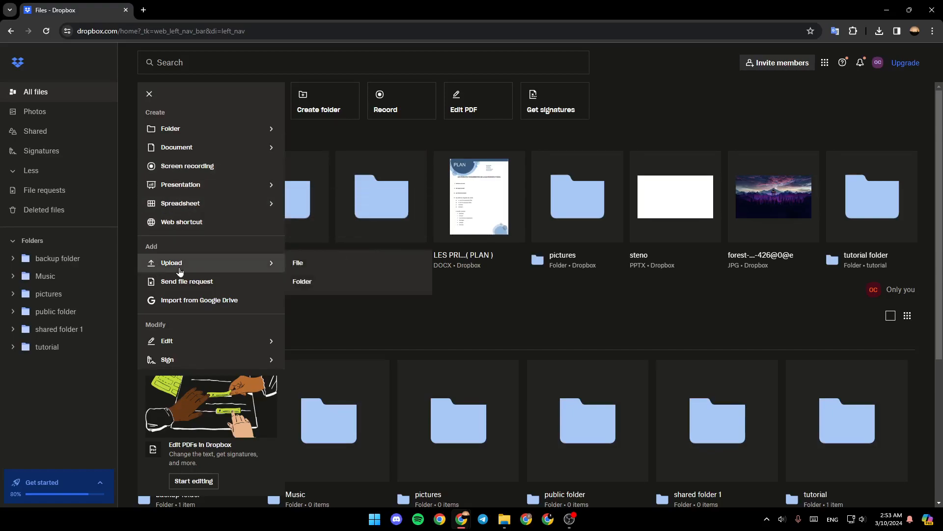
mouse_move(302, 281)
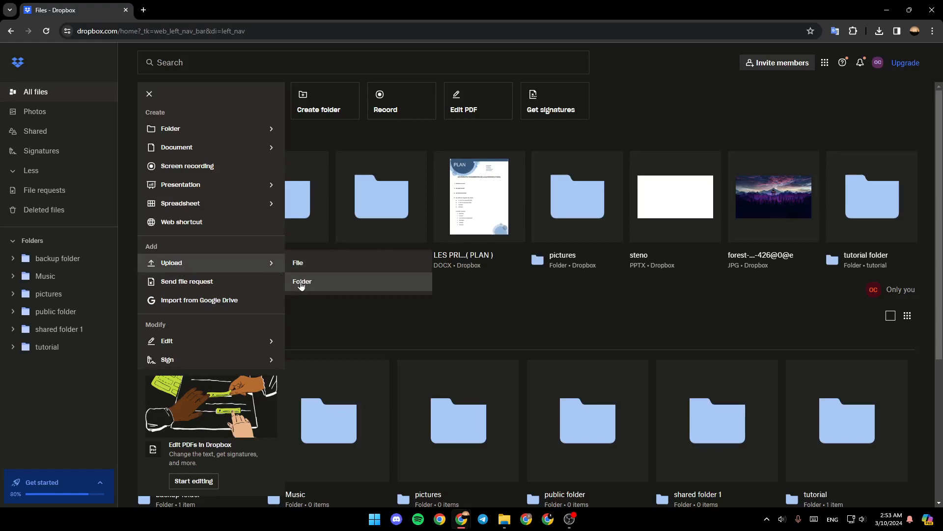
mouse_move(217, 299)
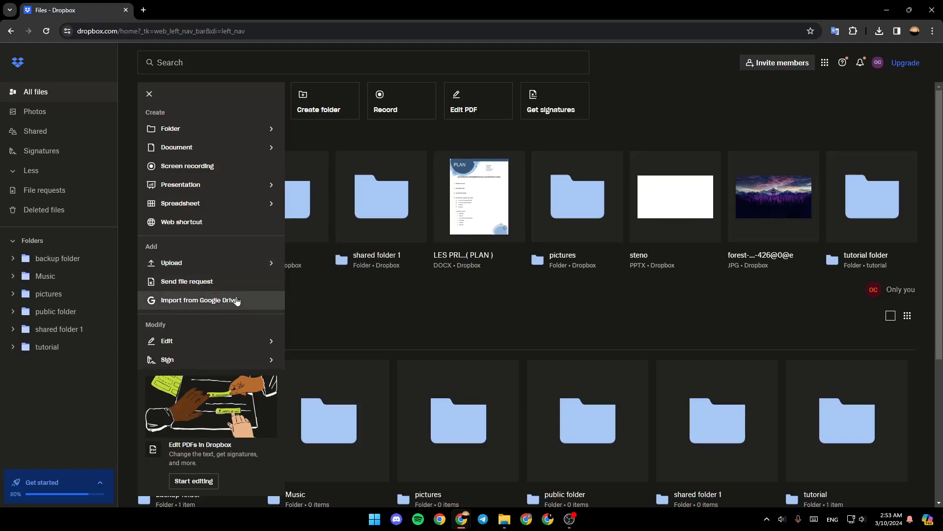
mouse_move(328, 134)
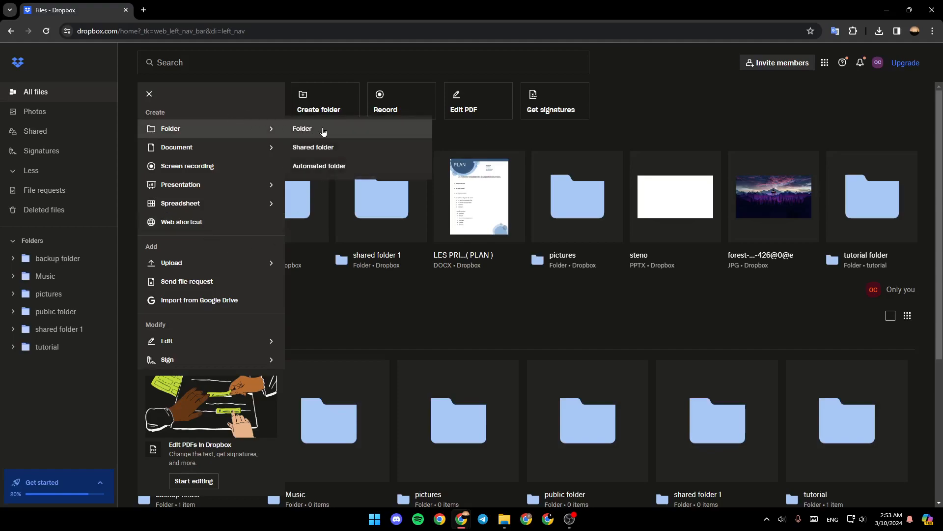
mouse_move(387, 133)
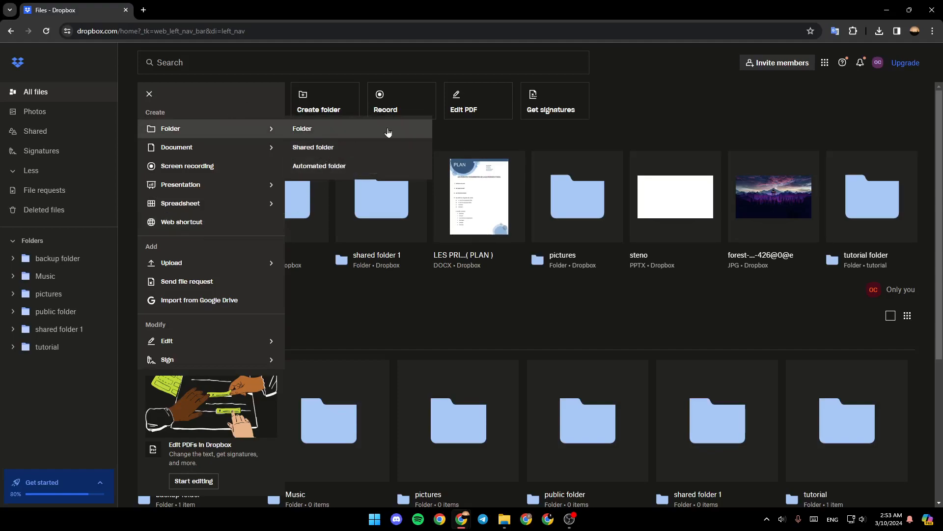
mouse_move(353, 169)
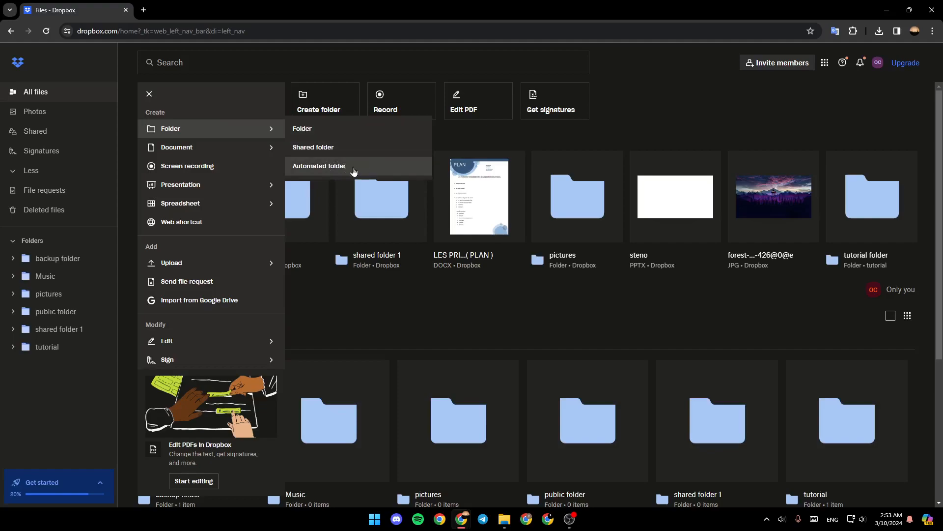
- Add a plain folder named 'pictures 2' from the Create > Folder option
left_click(302, 128)
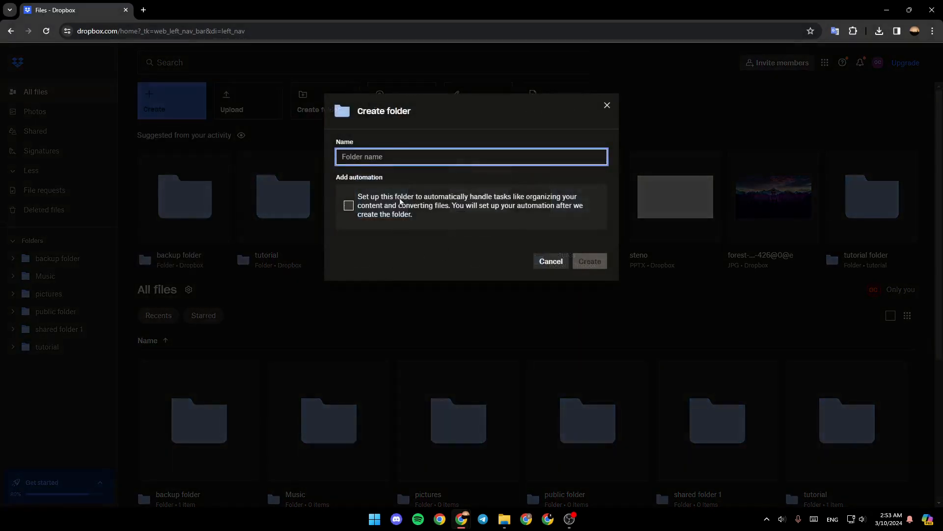
mouse_move(421, 171)
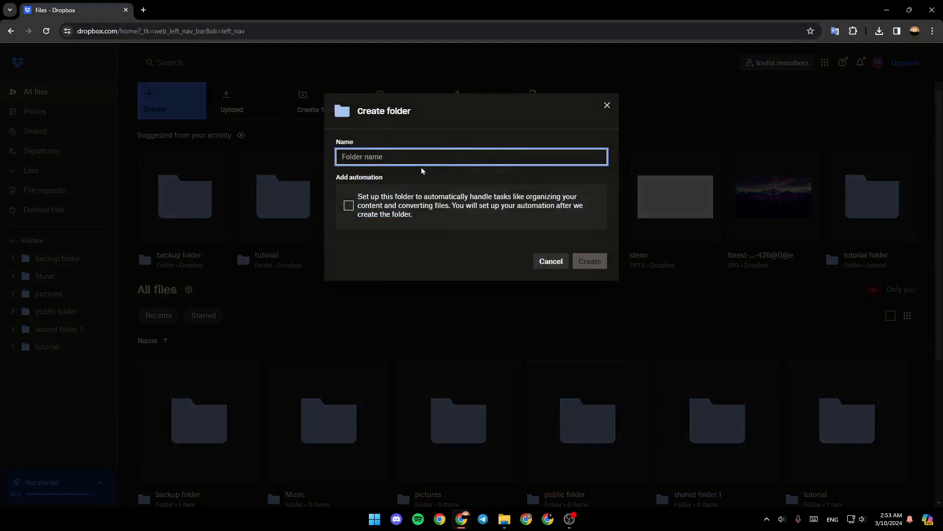
type("pi")
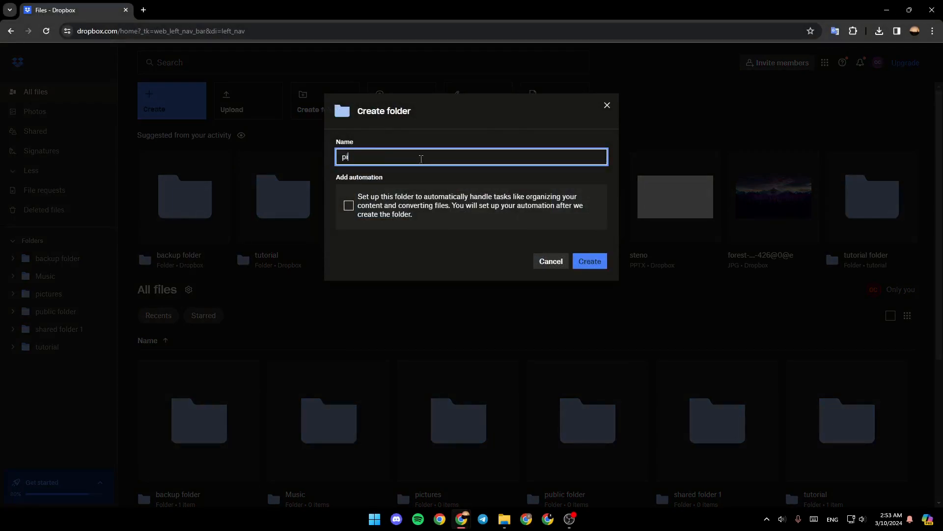
type("ctures")
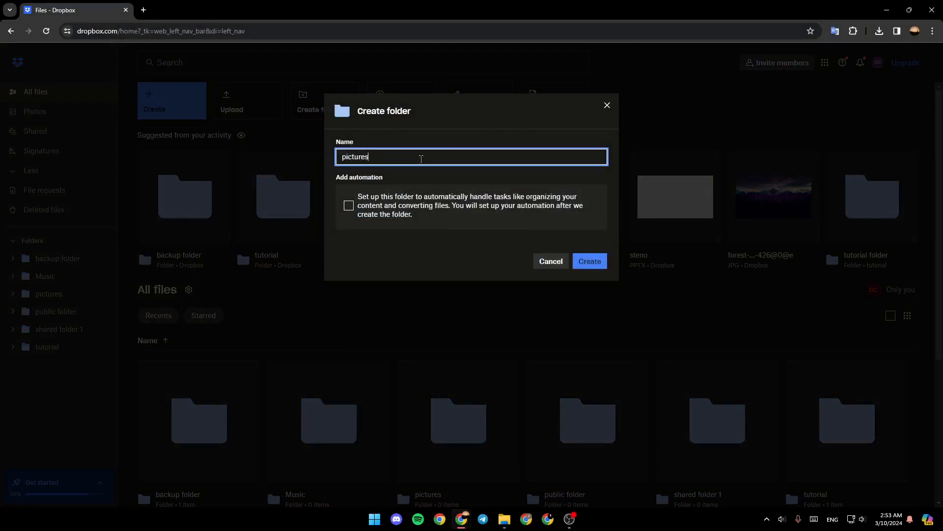
type("2")
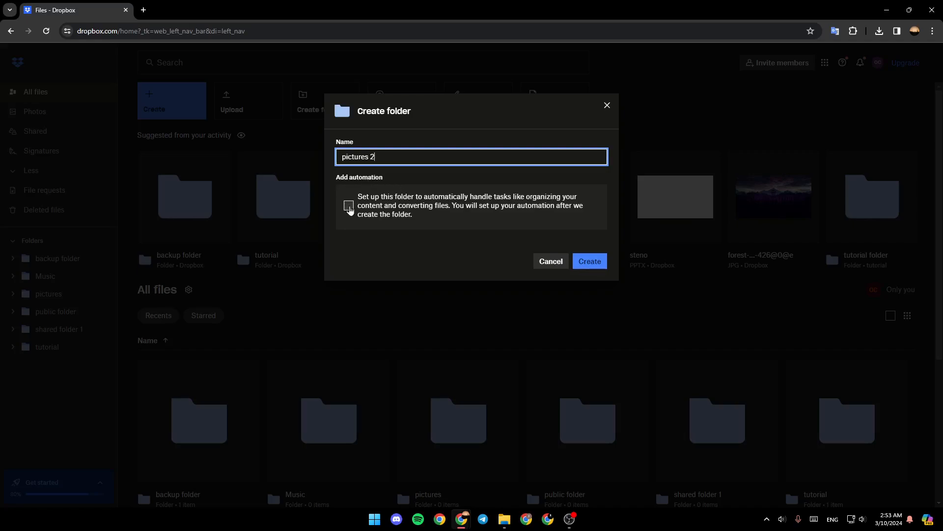
mouse_move(369, 180)
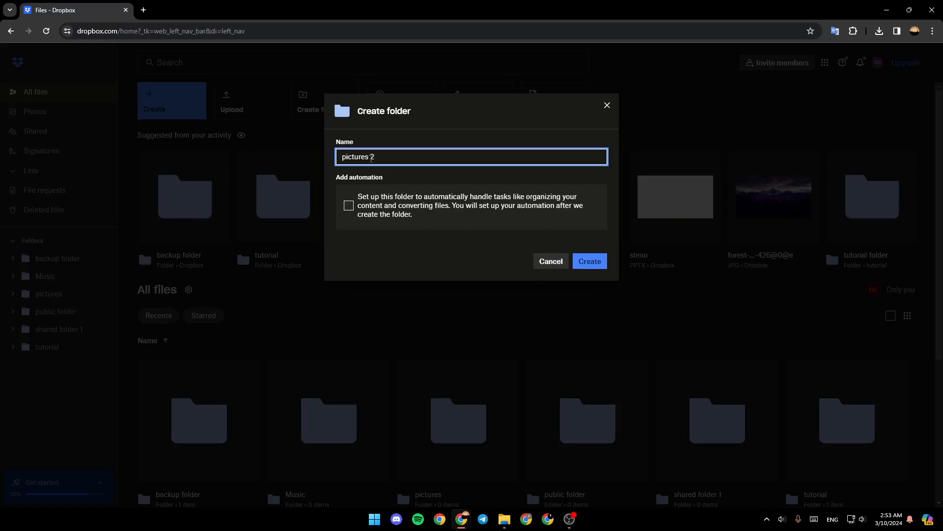
left_click(589, 260)
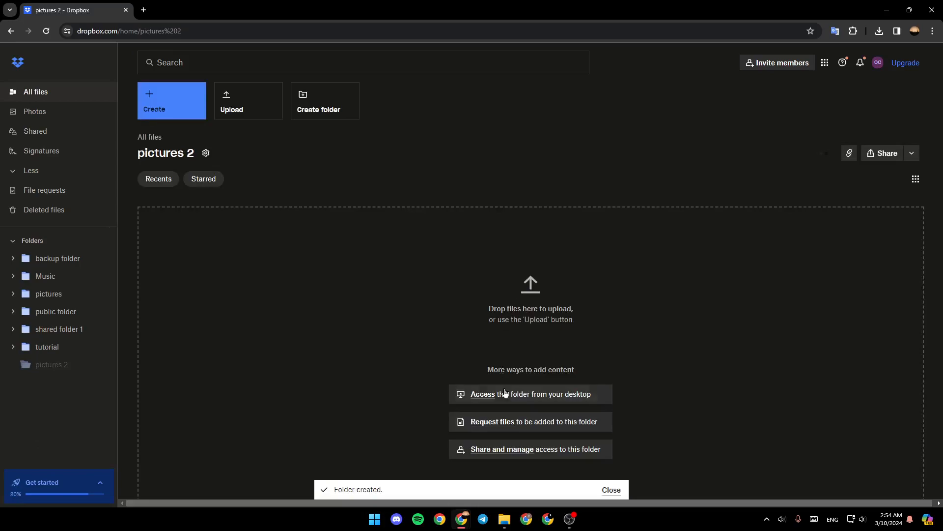
- Dismiss the 'Folder created' notice and show the Upload File/Folder choices
left_click(51, 311)
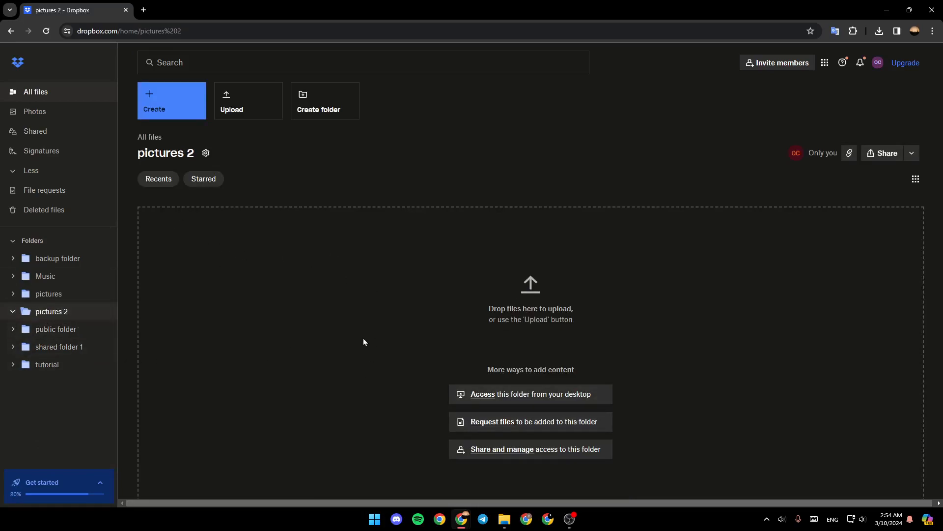
mouse_move(630, 288)
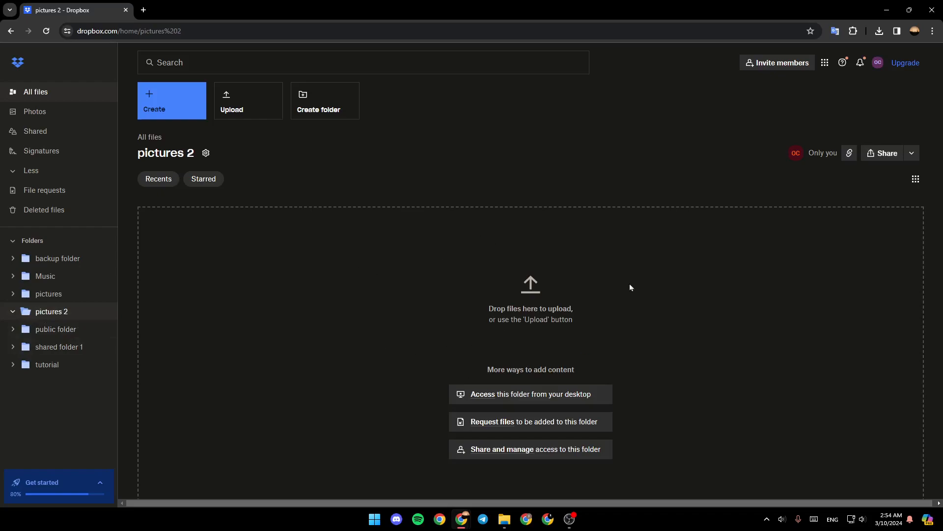
mouse_move(386, 335)
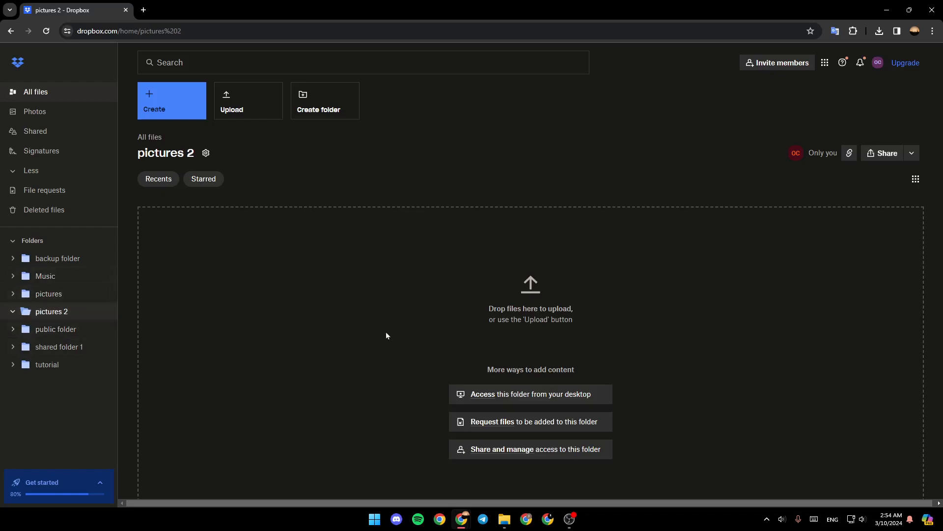
mouse_move(514, 309)
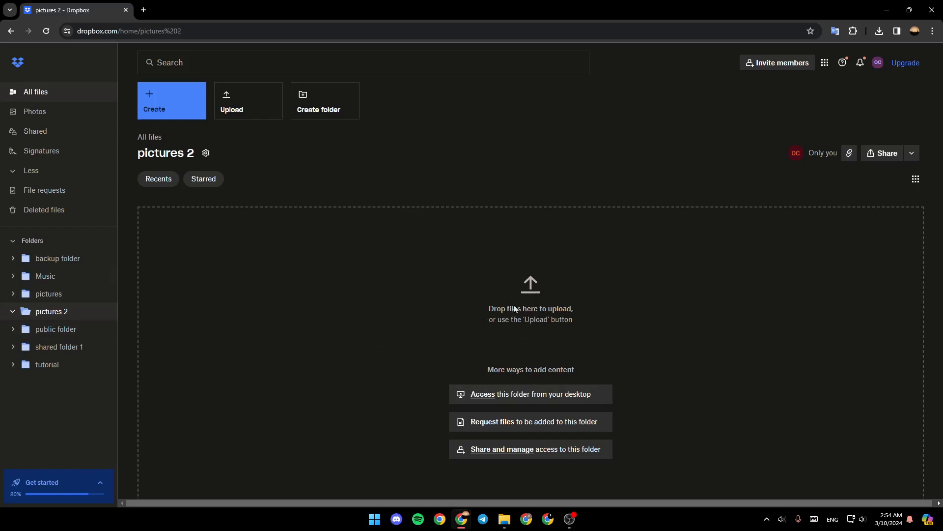
left_click(248, 101)
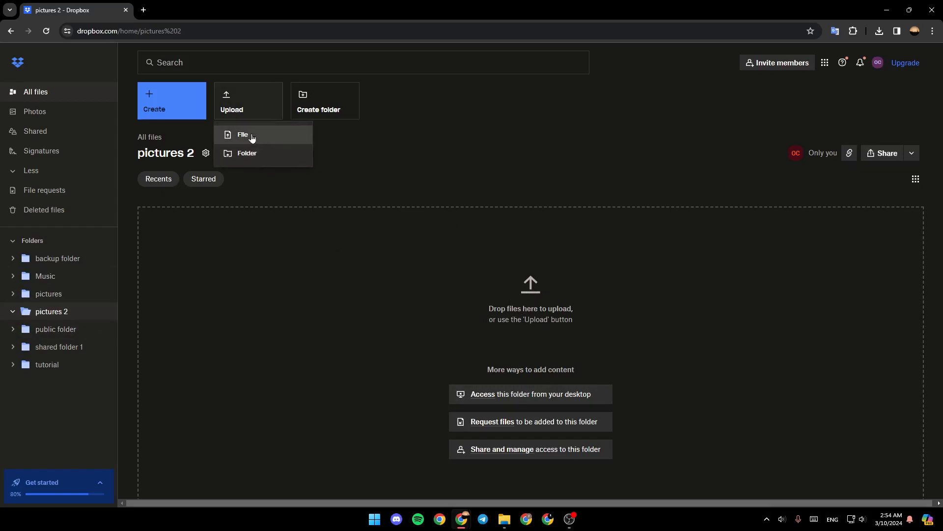
- Upload the file 596446.jpg from Saved Pictures into pictures 2
left_click(244, 135)
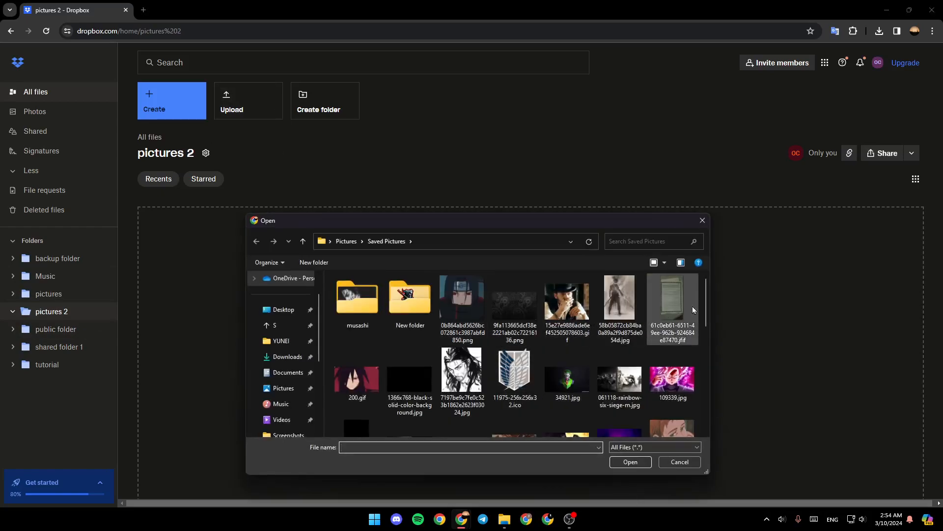
scroll("down", 3)
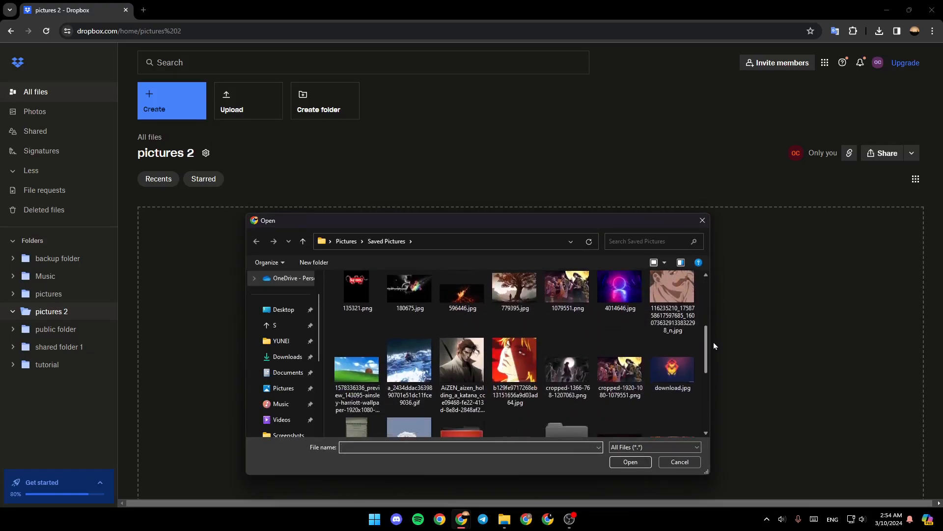
left_click(462, 295)
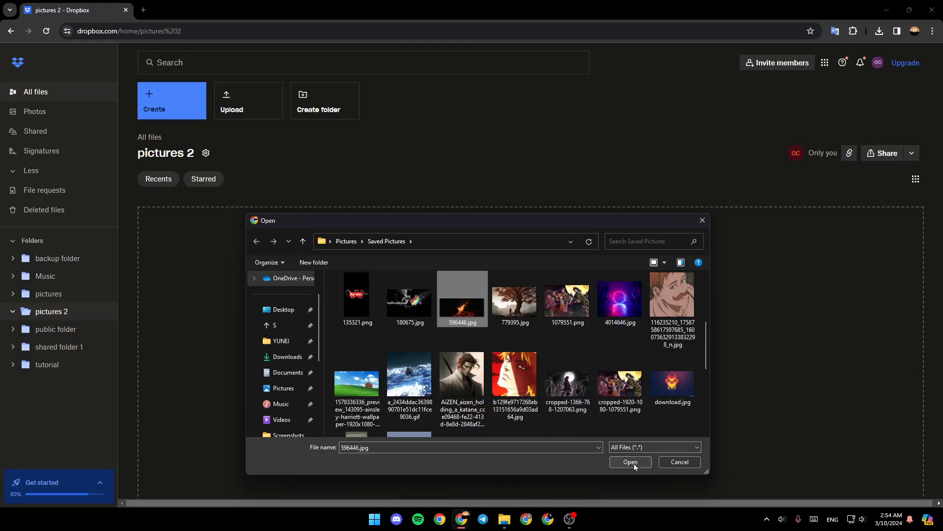
left_click(630, 461)
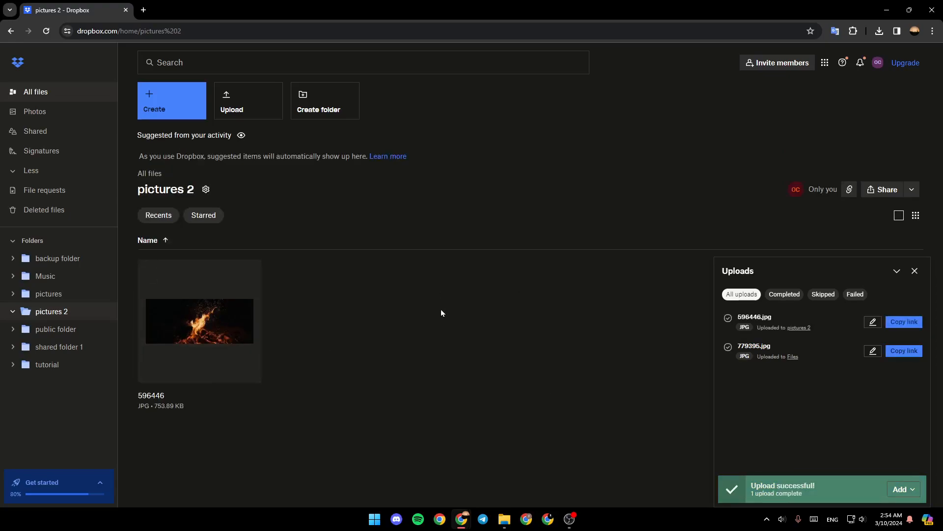
- Close the Uploads summary panel after the upload finishes
left_click(914, 271)
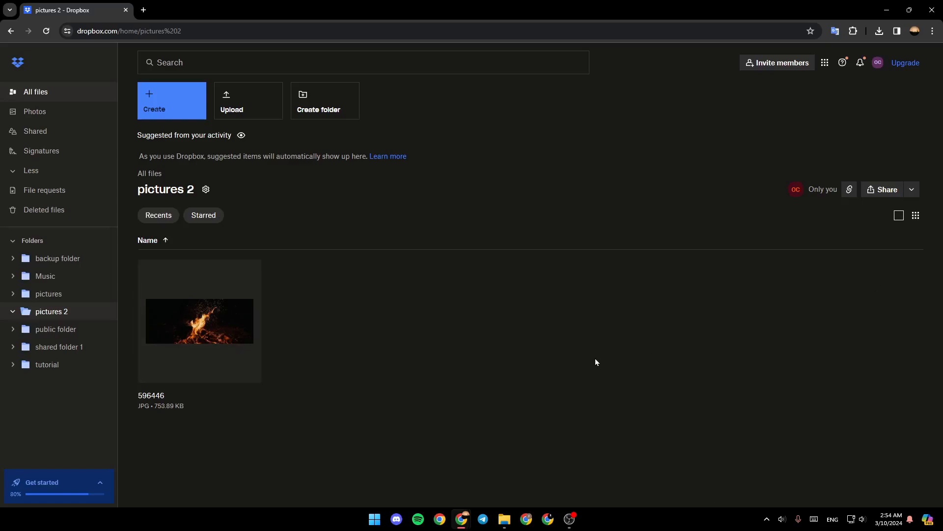